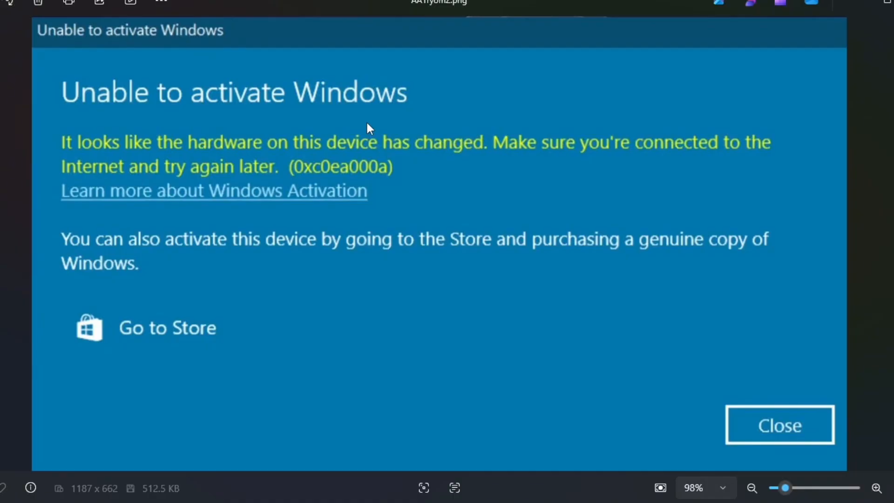
mouse_move(215, 29)
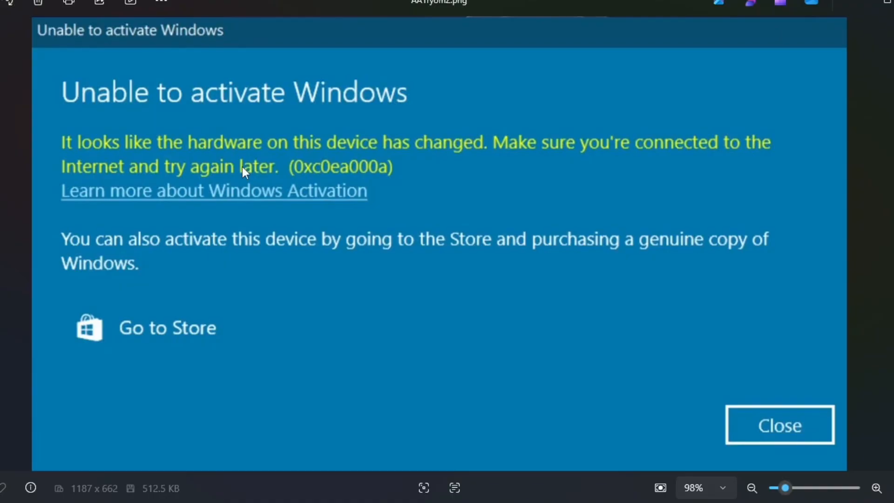
mouse_move(273, 137)
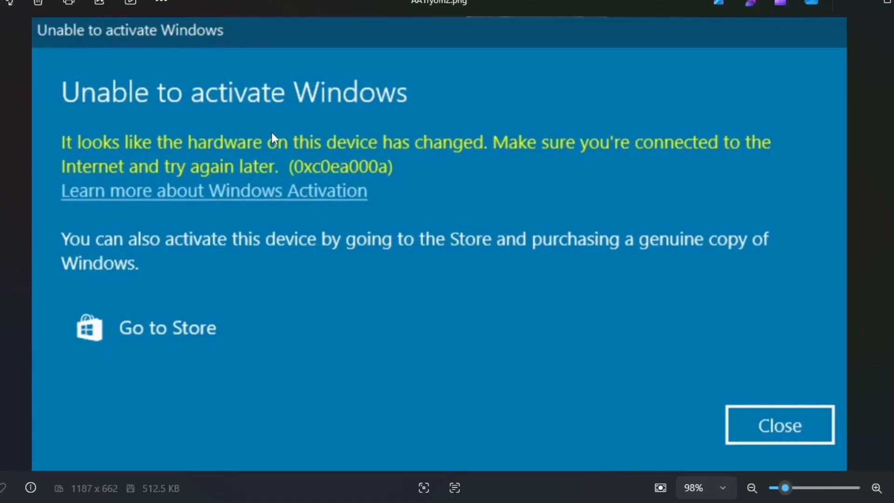
mouse_move(263, 126)
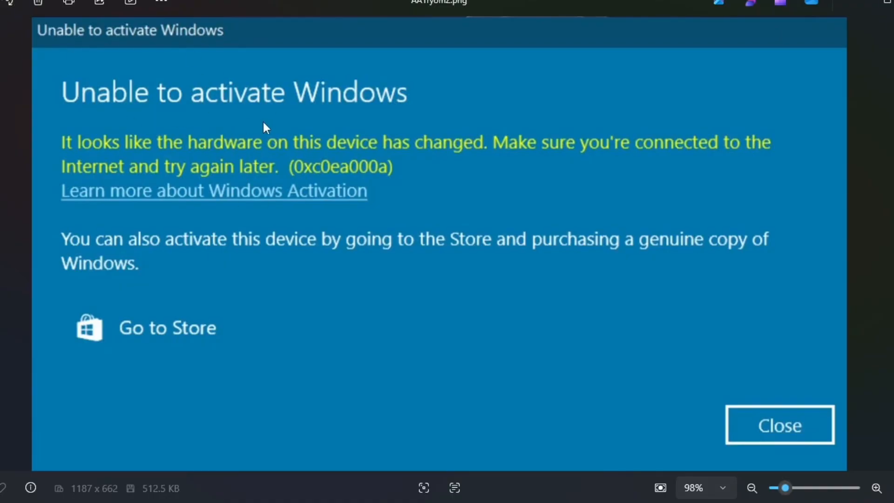
mouse_move(159, 174)
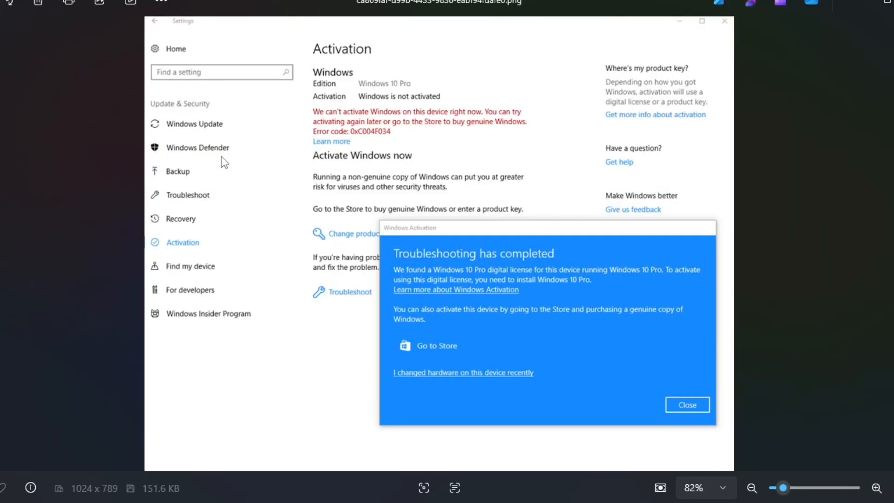
mouse_move(346, 285)
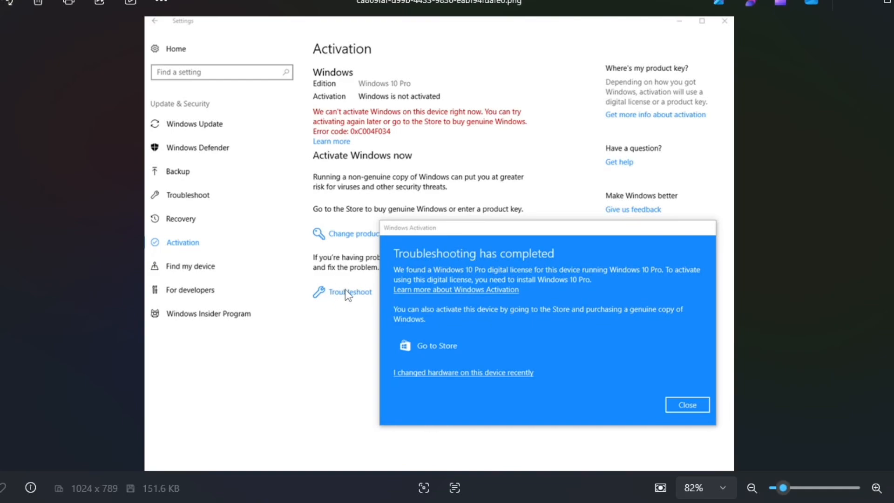
mouse_move(459, 248)
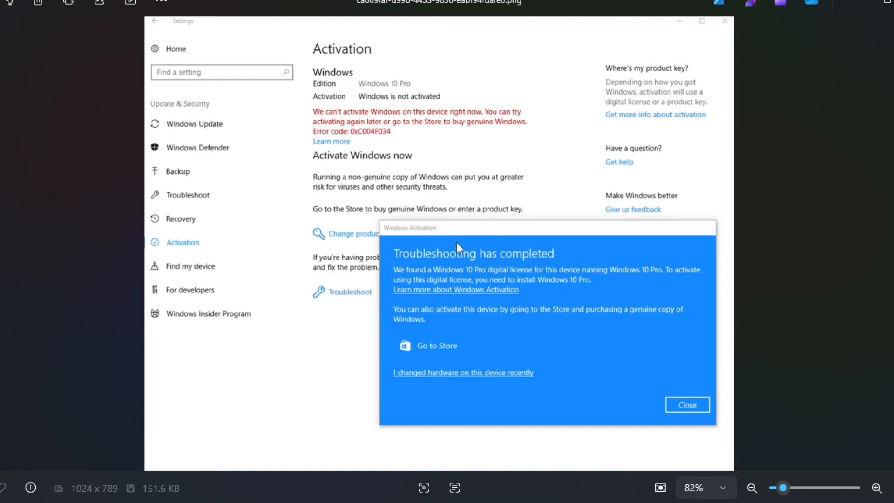
mouse_move(453, 309)
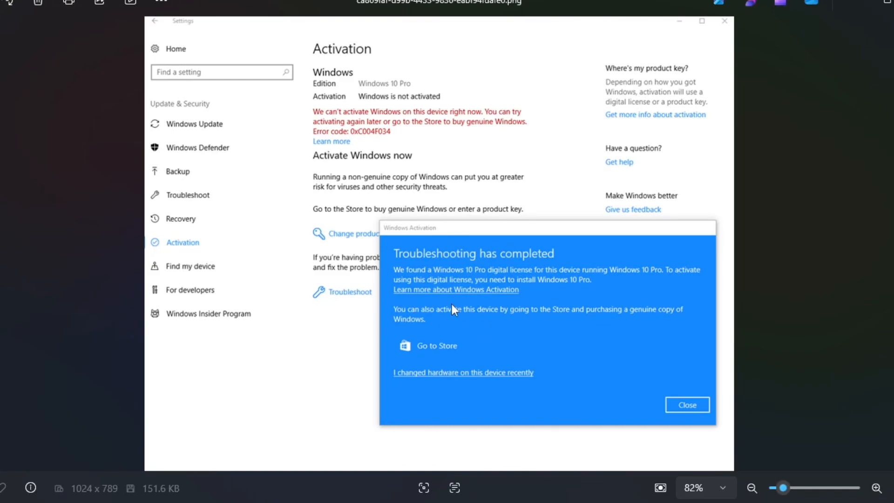
mouse_move(428, 381)
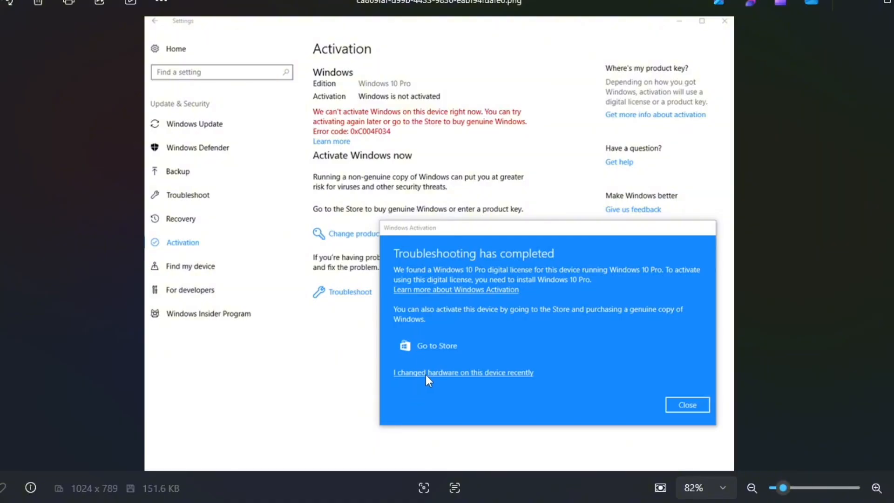
mouse_move(523, 382)
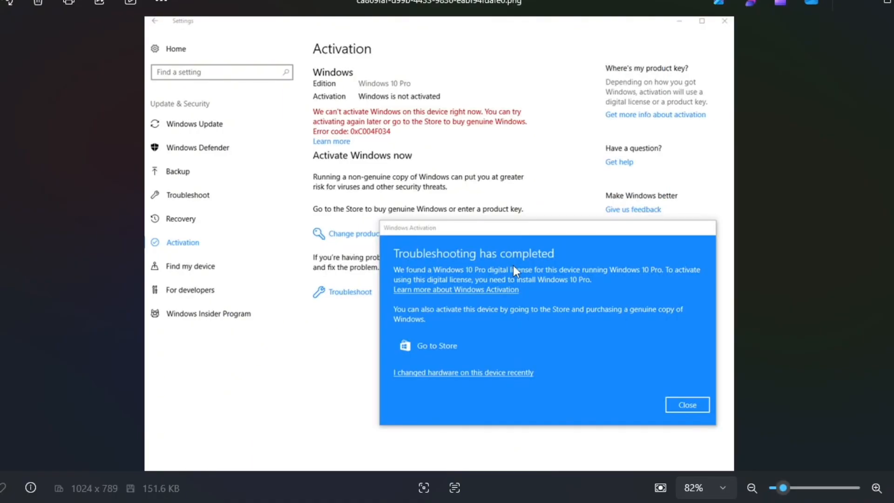
mouse_move(603, 453)
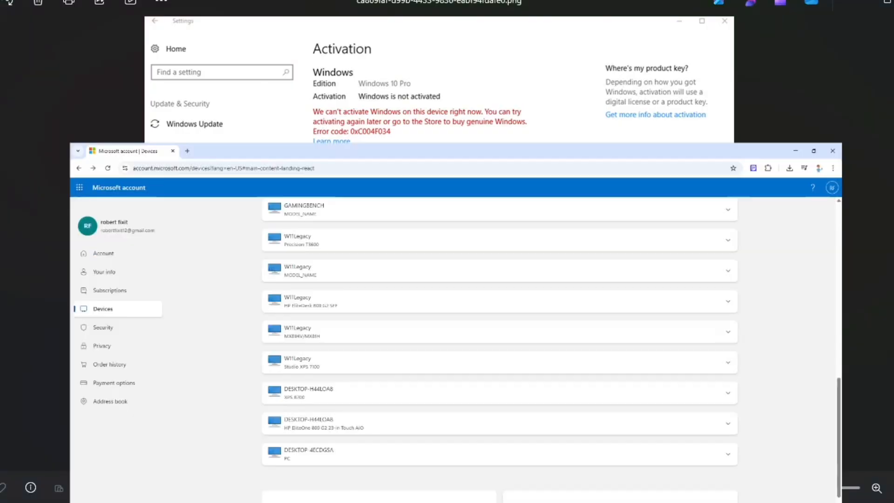
scroll("down", 3)
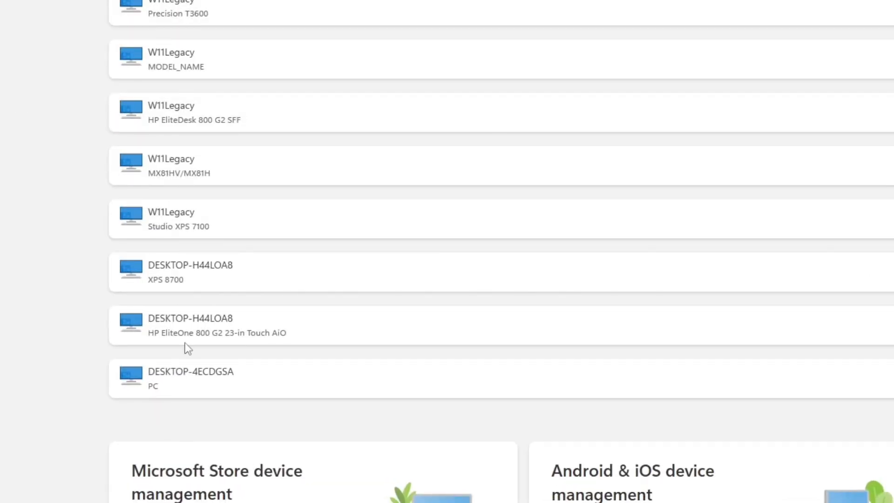
mouse_move(369, 244)
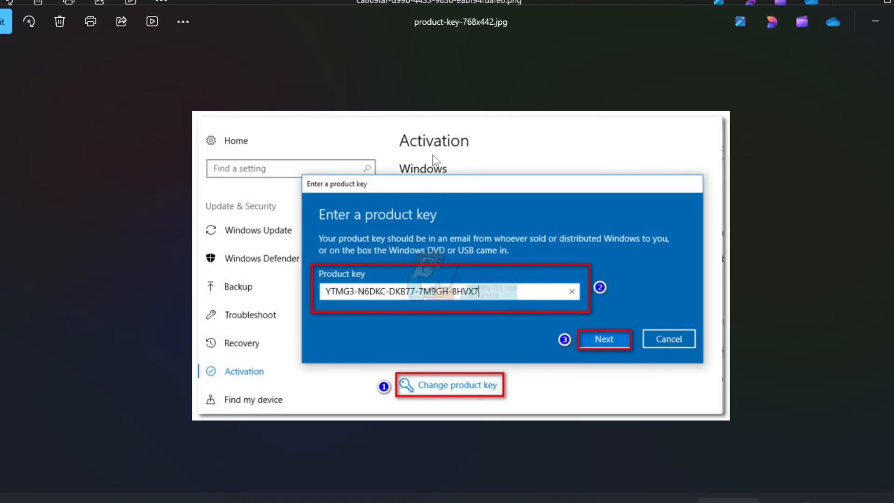
mouse_move(387, 289)
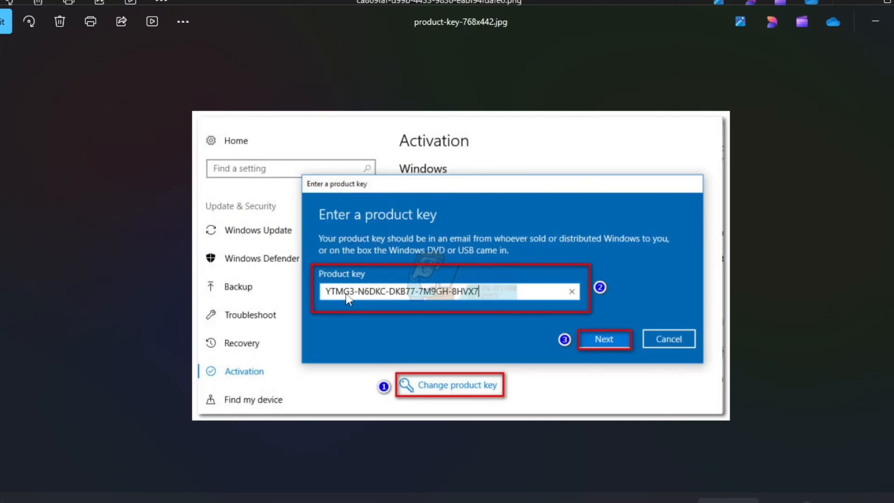
mouse_move(426, 298)
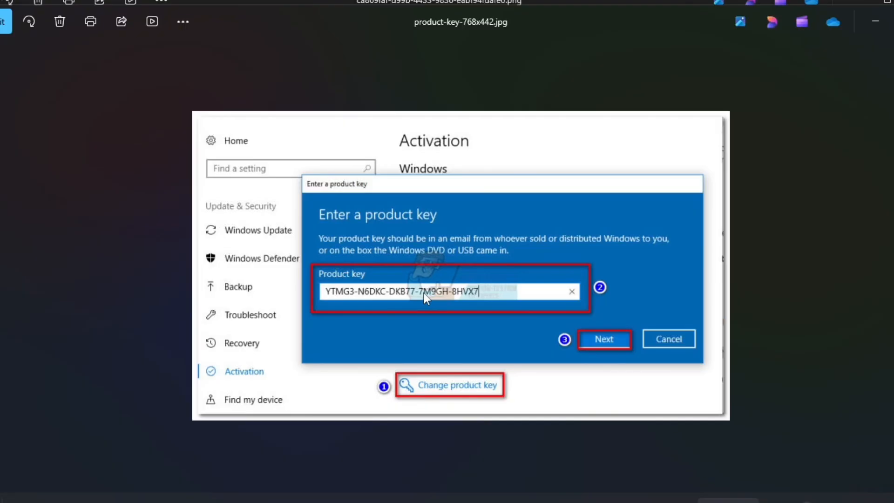
mouse_move(414, 296)
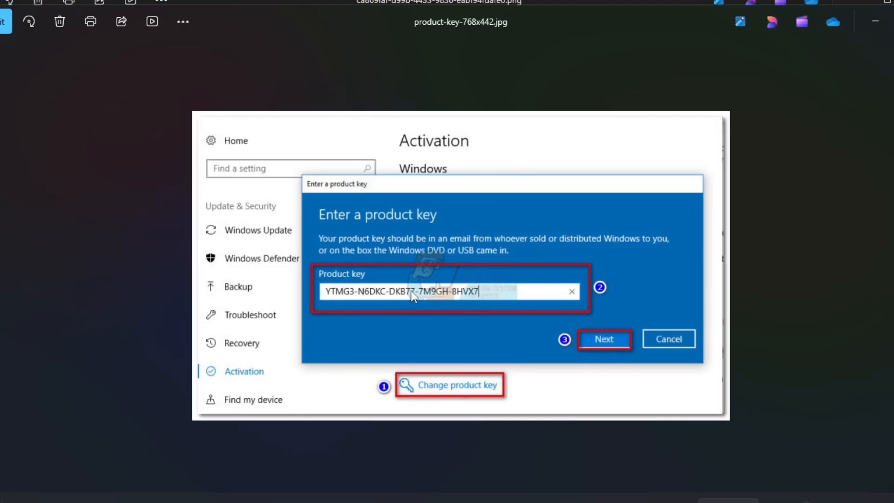
mouse_move(467, 234)
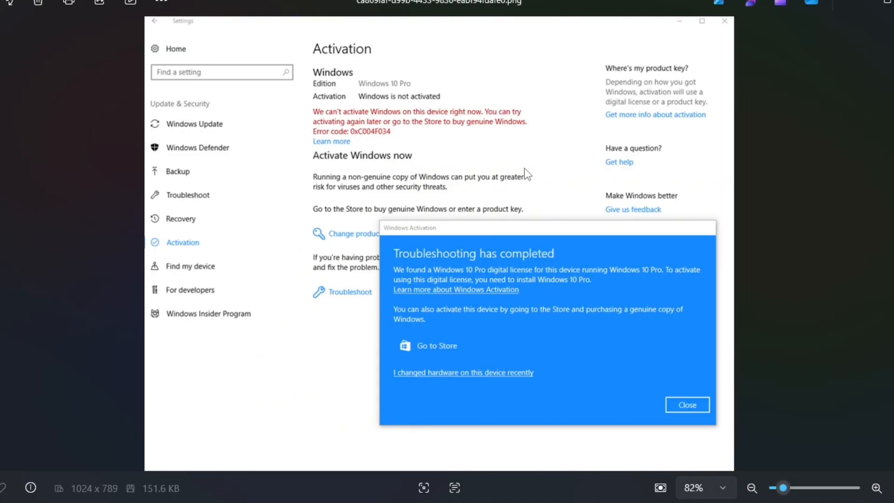
mouse_move(524, 174)
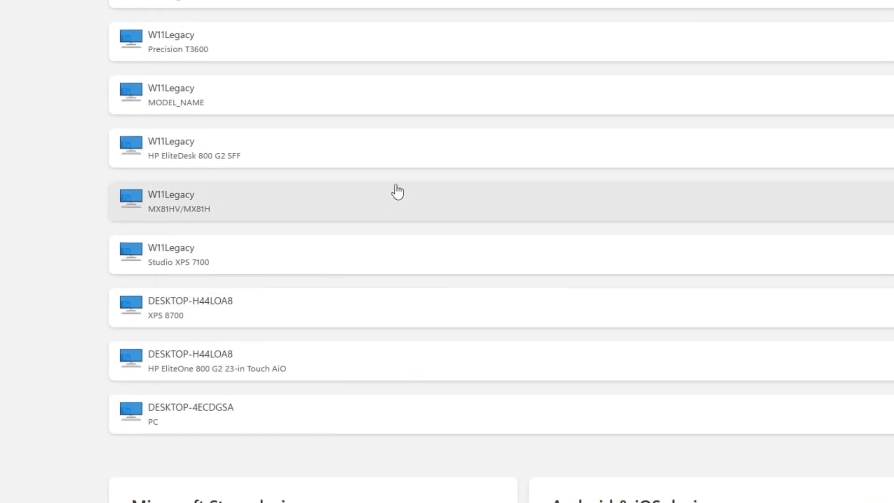
scroll("up", 3)
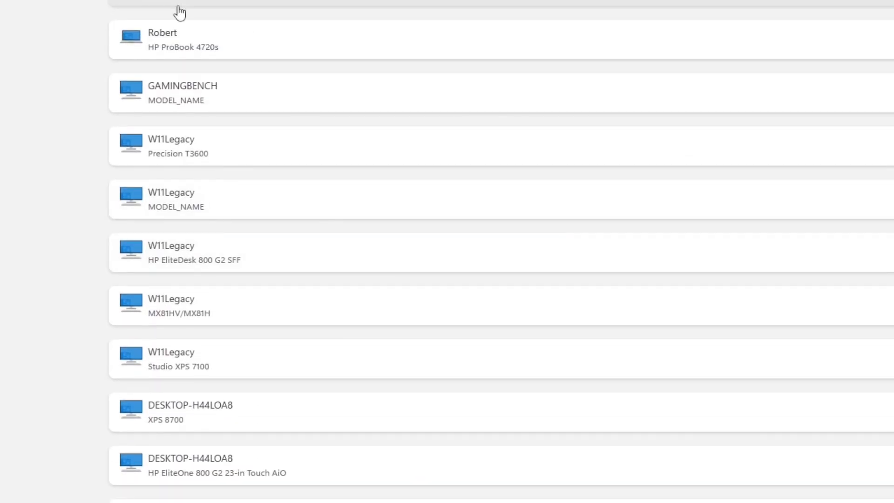
mouse_move(97, 16)
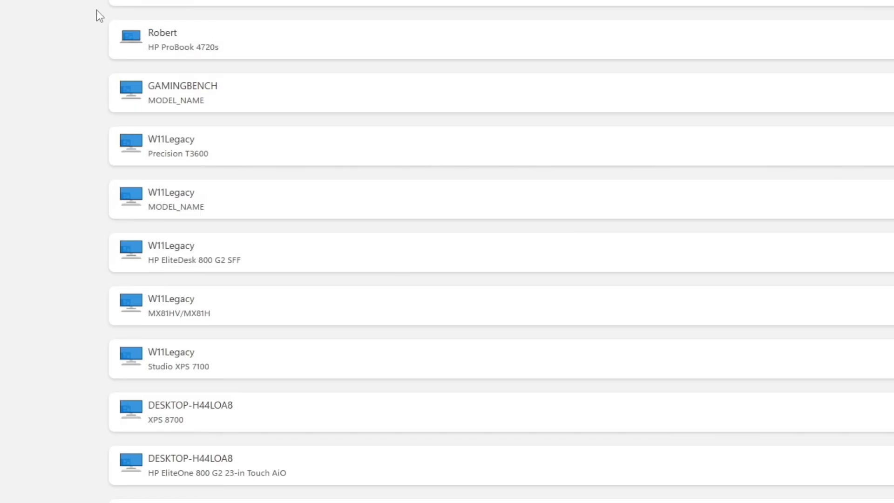
scroll("down", 3)
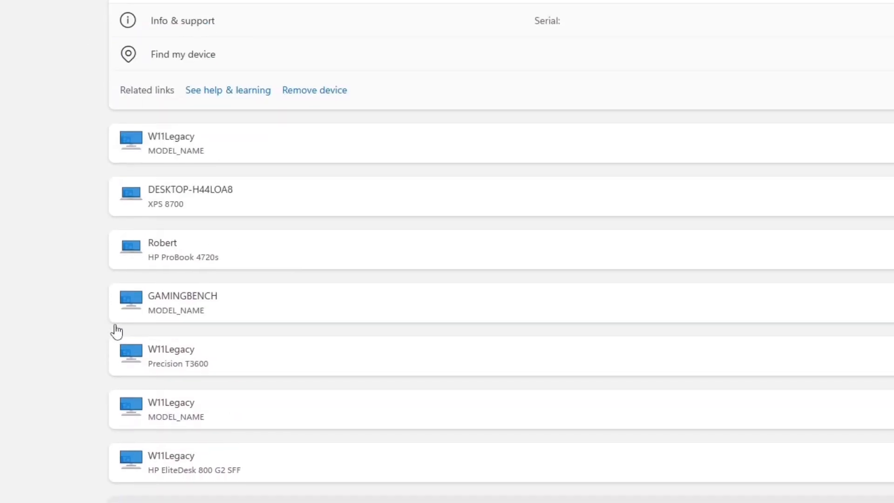
scroll("down", 3)
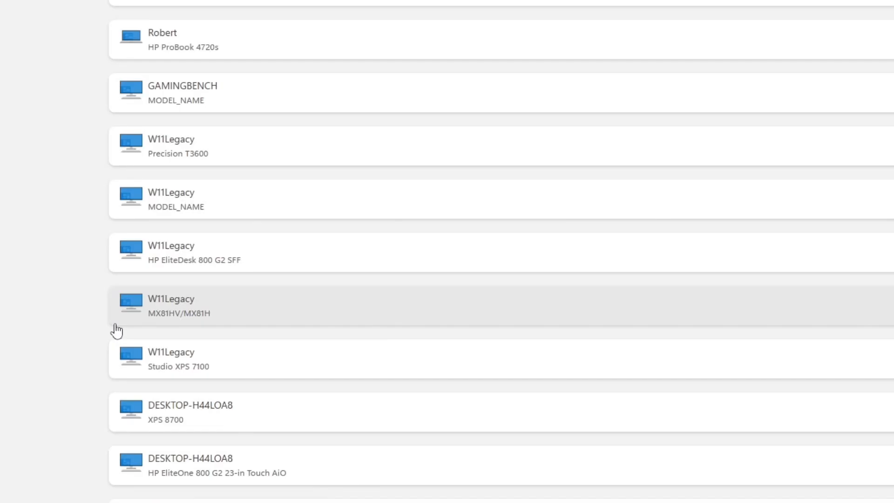
scroll("down", 3)
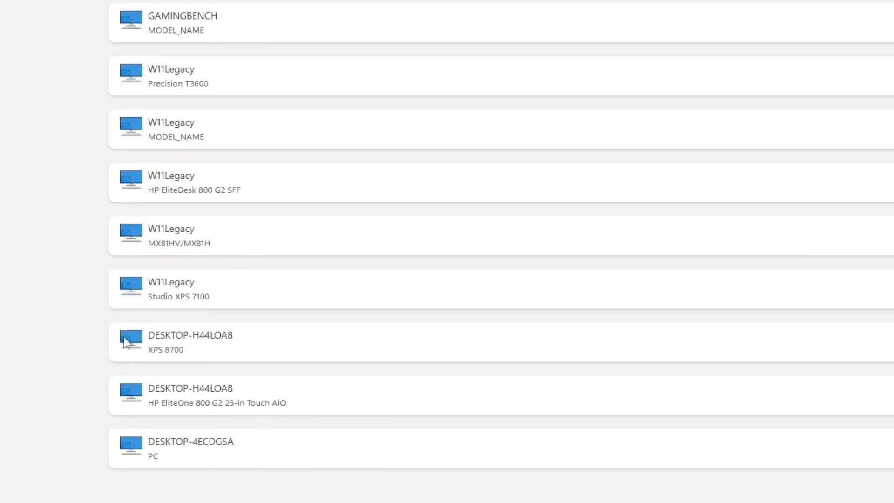
scroll("down", 3)
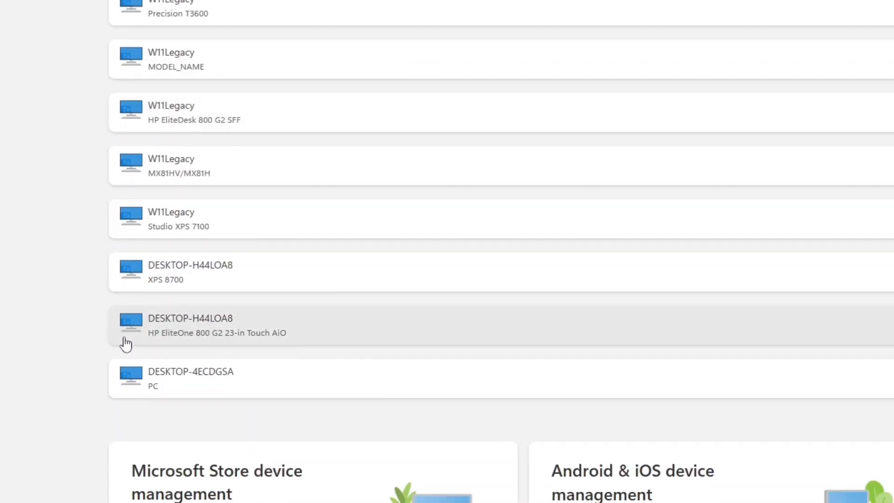
scroll("up", 3)
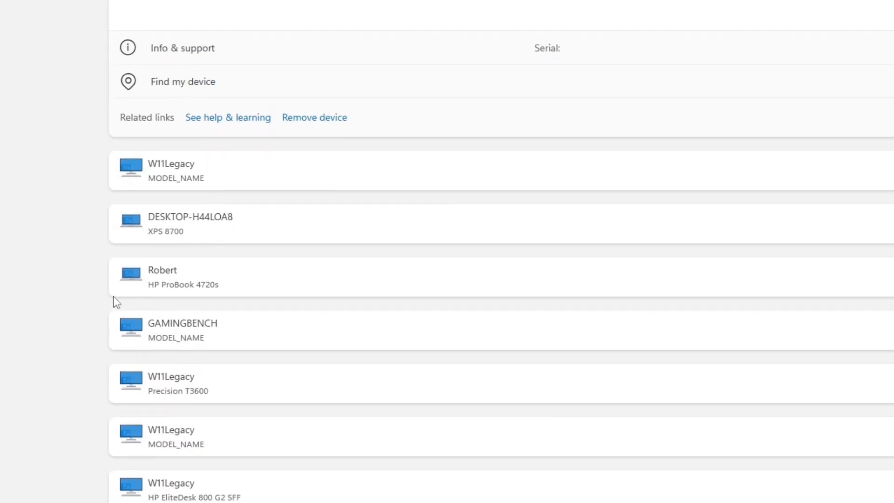
scroll("down", 3)
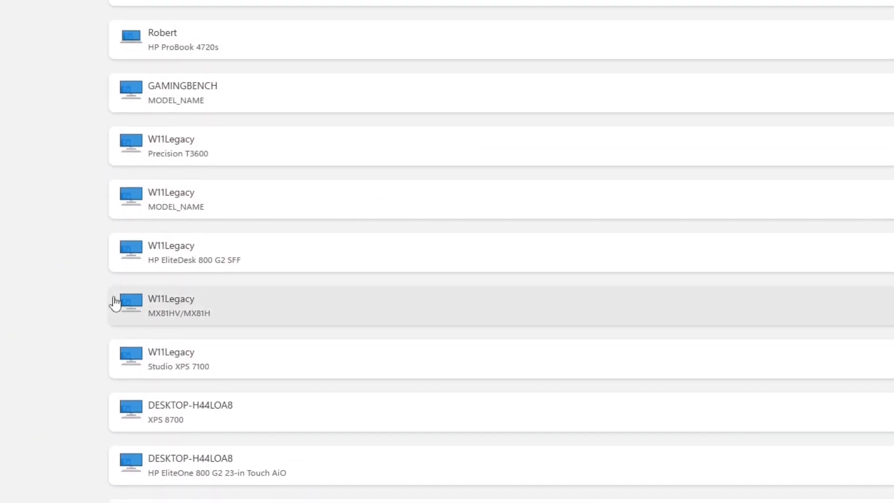